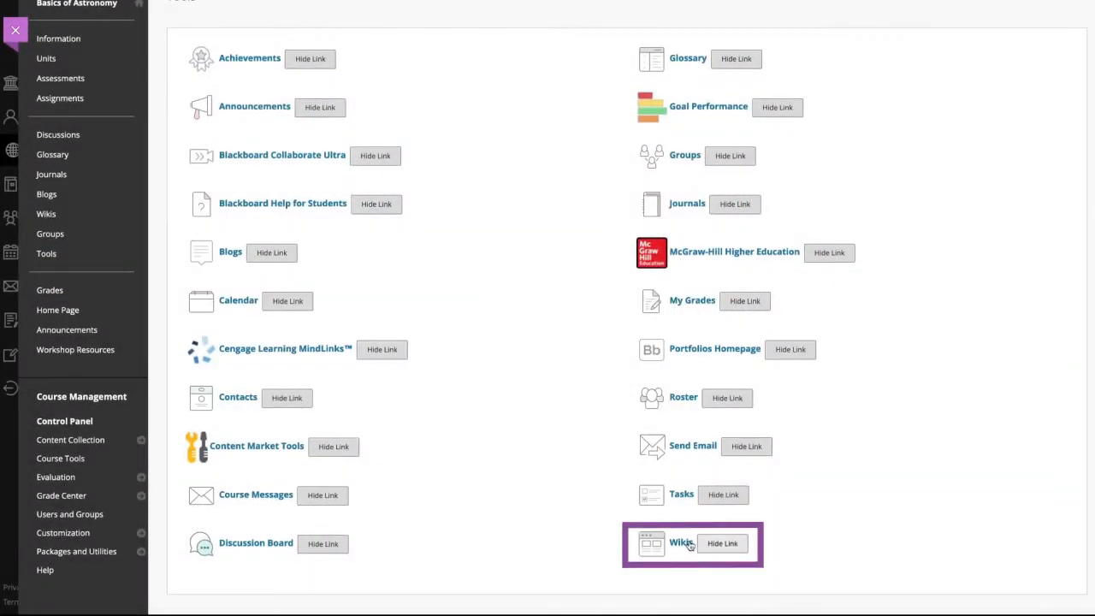
Open the Basics of Astronomy course's Wikis tool to view its six wikis.
left_click(680, 543)
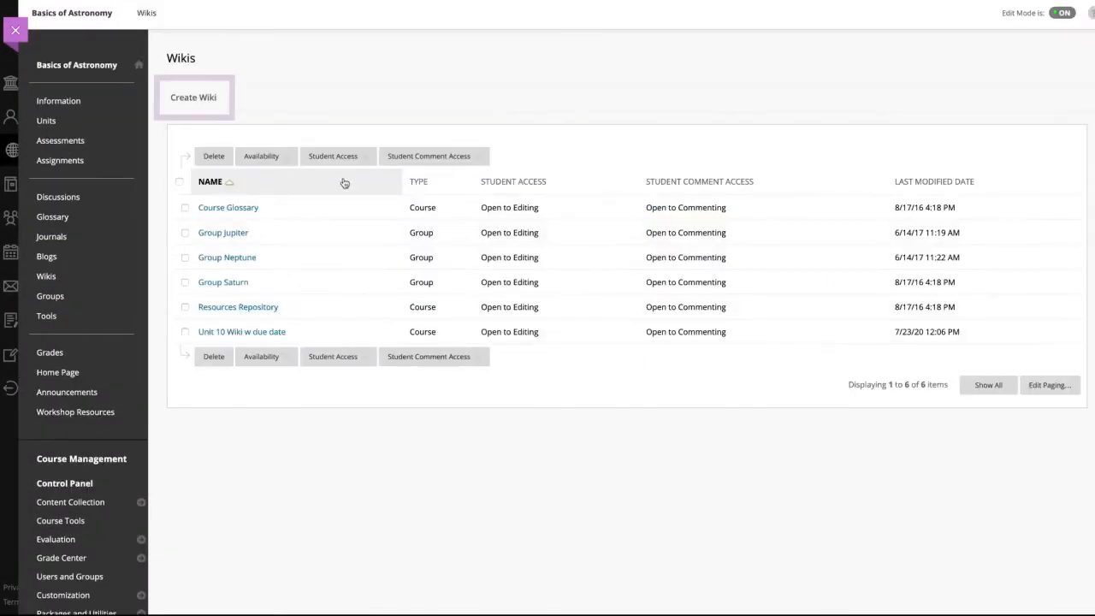
left_click(193, 96)
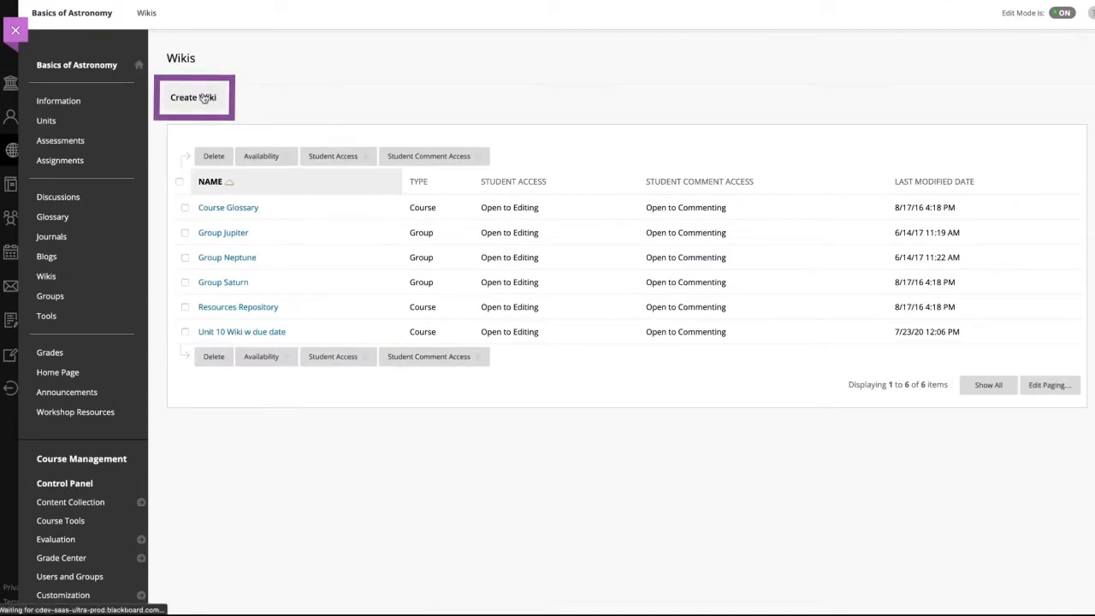
Name the wiki 'New Wiki' with instructions 'Here you can add the description'.
left_click(192, 97)
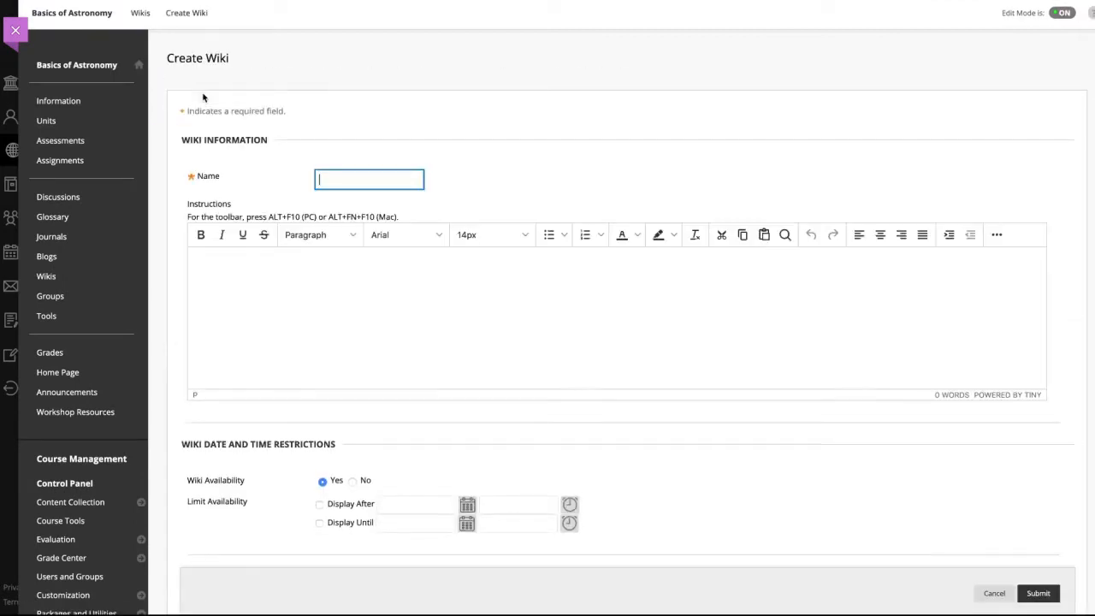
type("New Wiki")
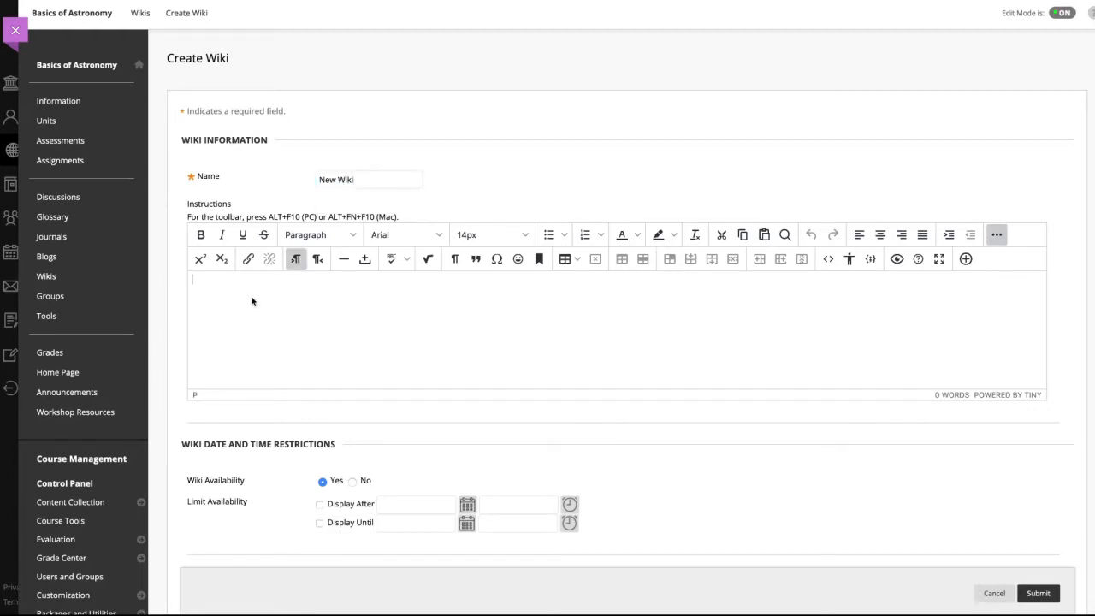
type("H")
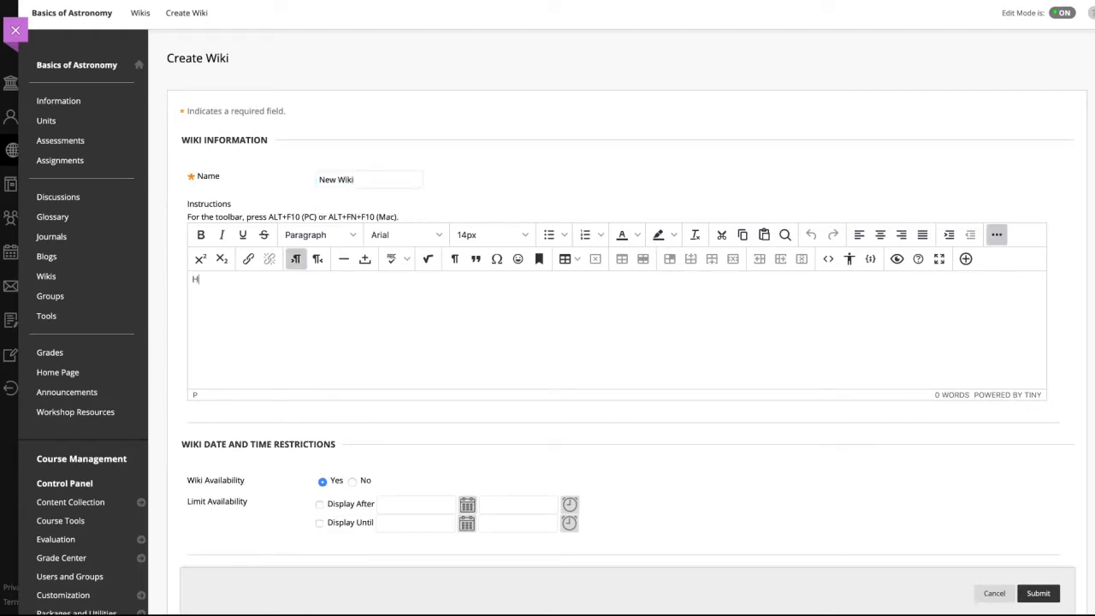
type("ere you d")
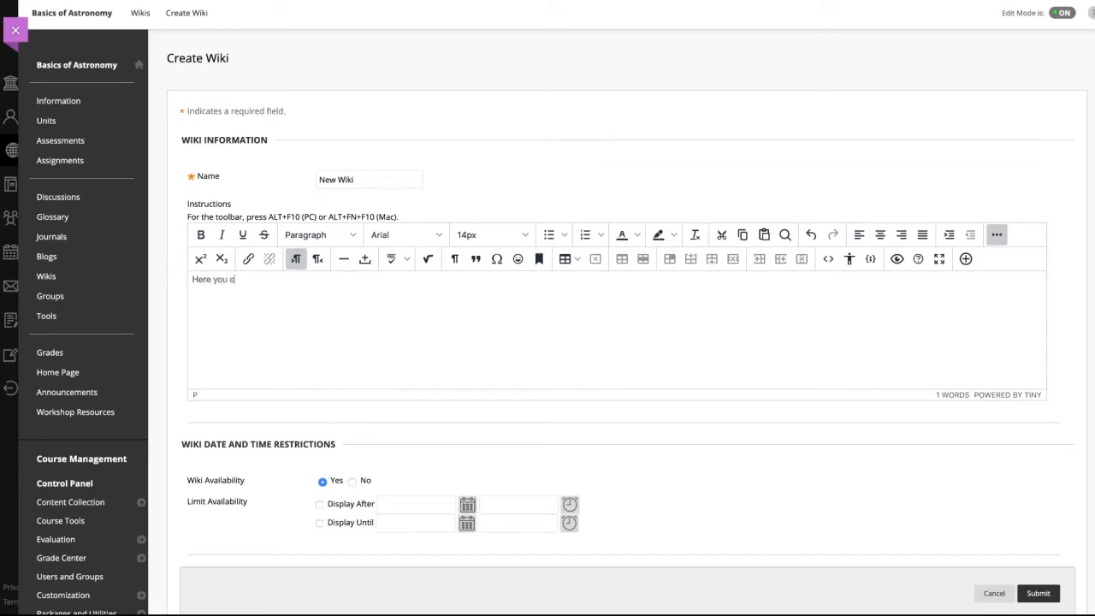
type("can add the")
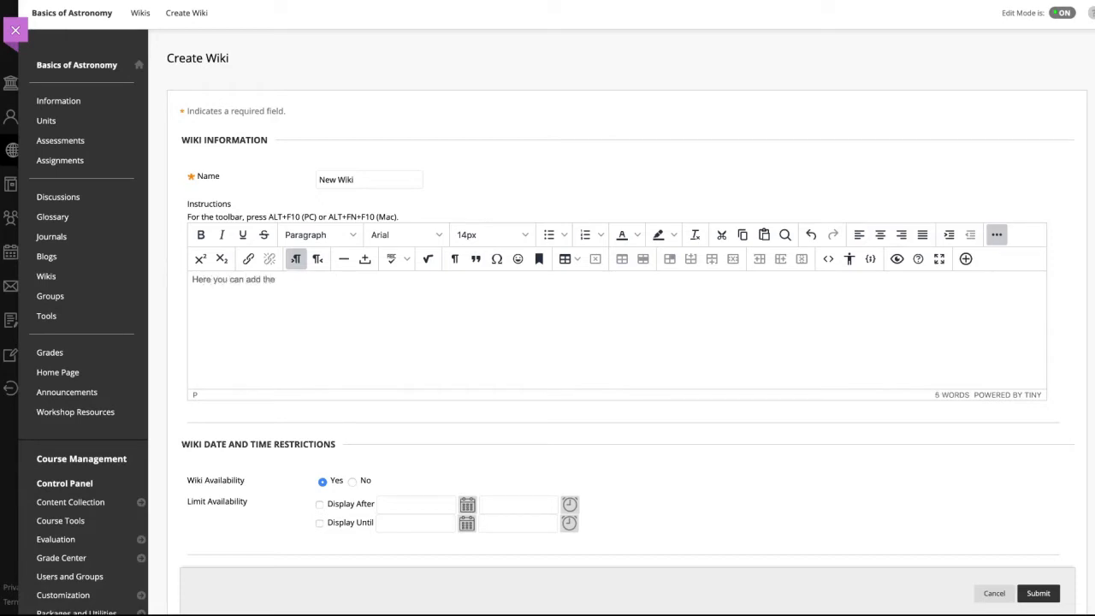
type("description")
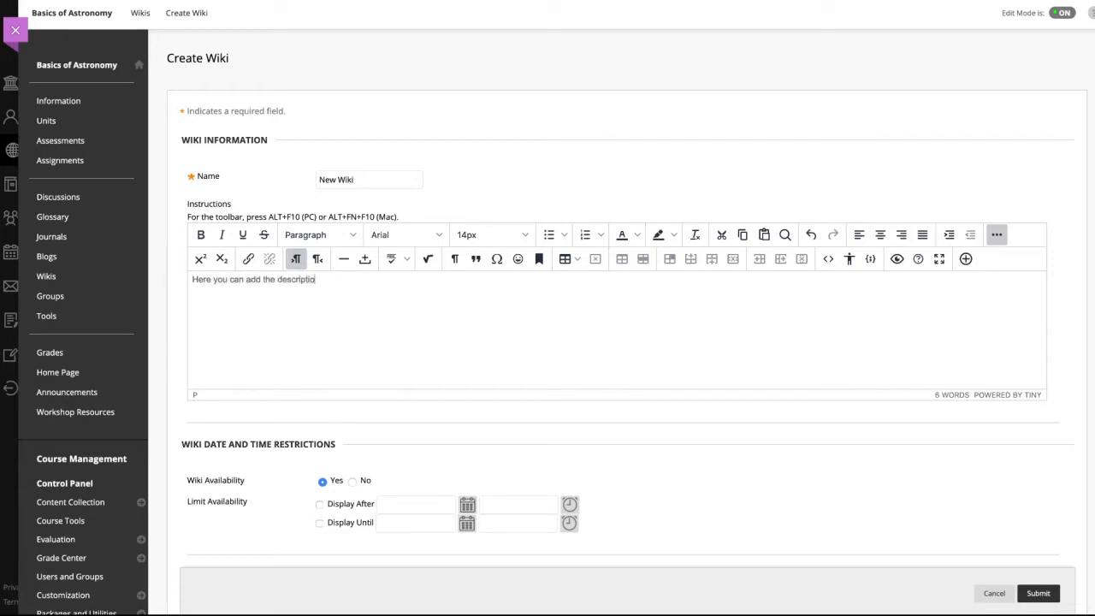
In Wiki Settings, set the wiki's grading to Points possible.
scroll("down", 3)
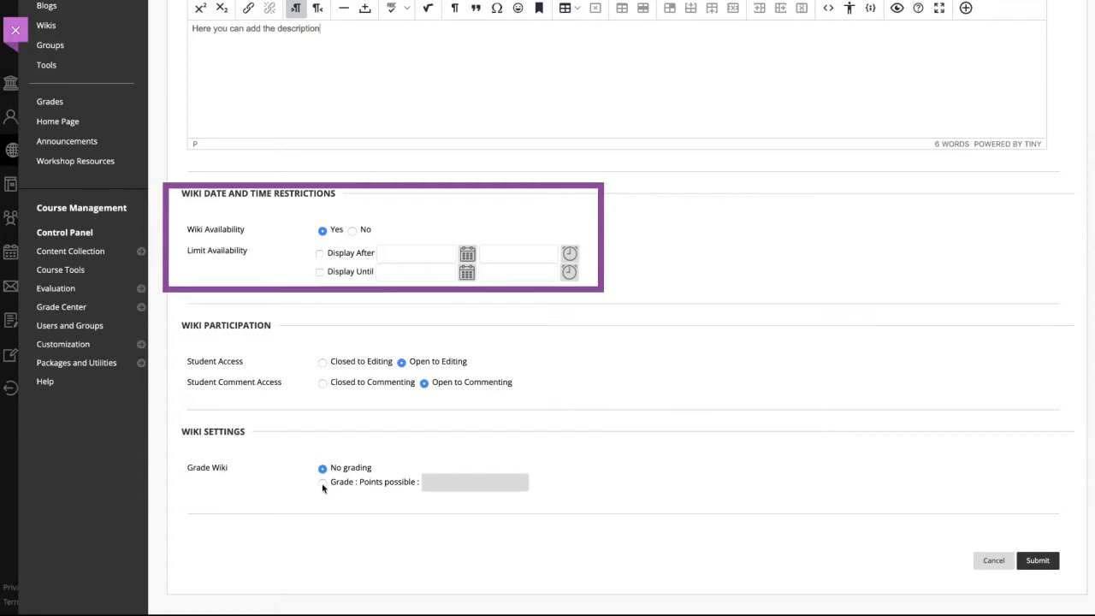
left_click(322, 482)
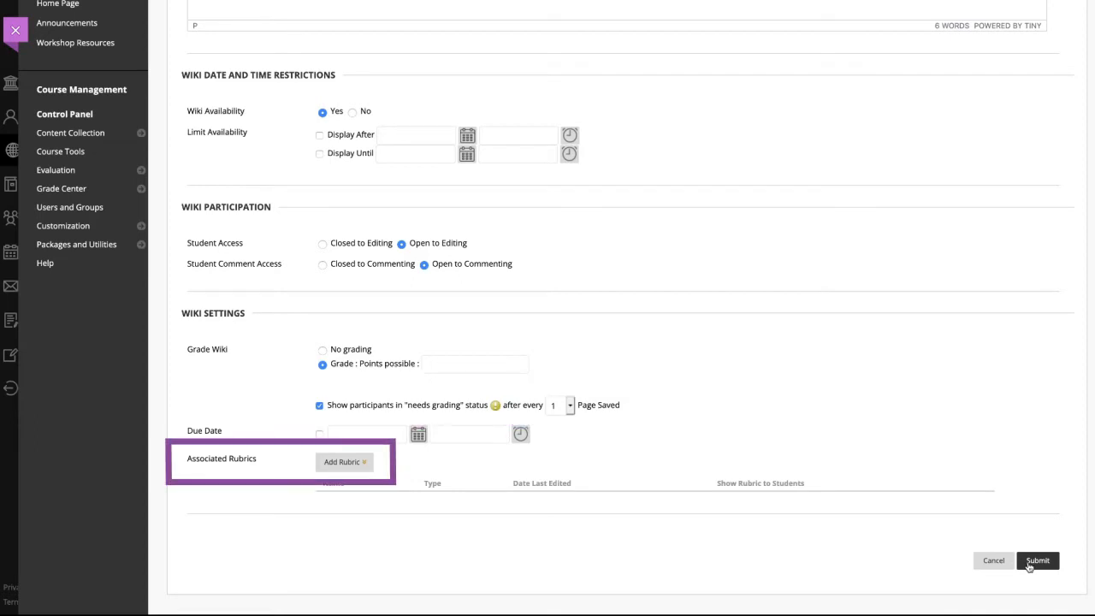
Submit the new wiki, then open the Course Glossary wiki.
left_click(1037, 560)
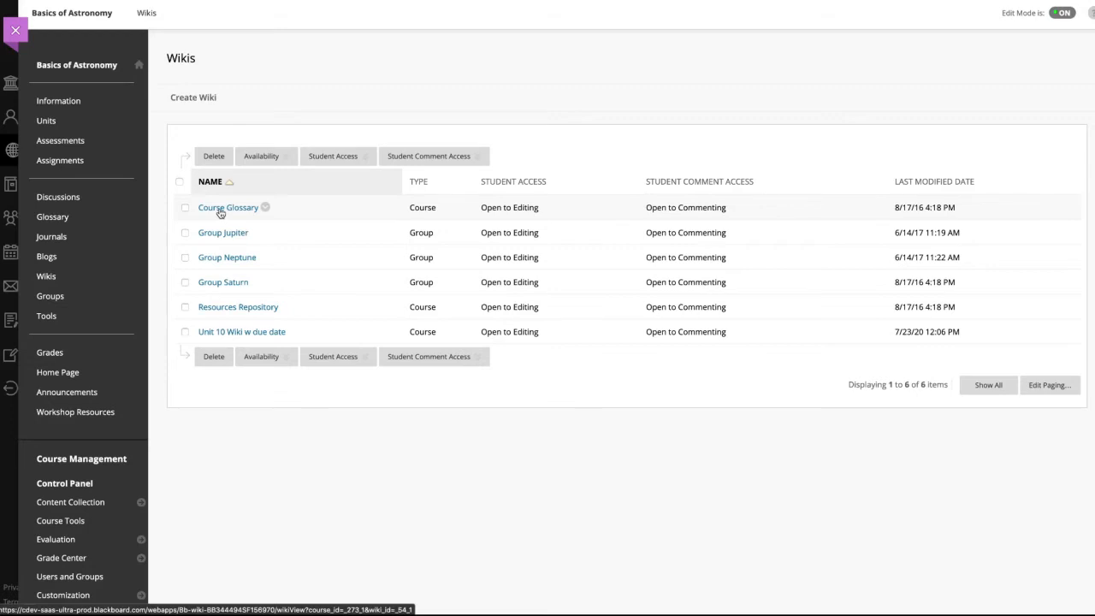
left_click(228, 207)
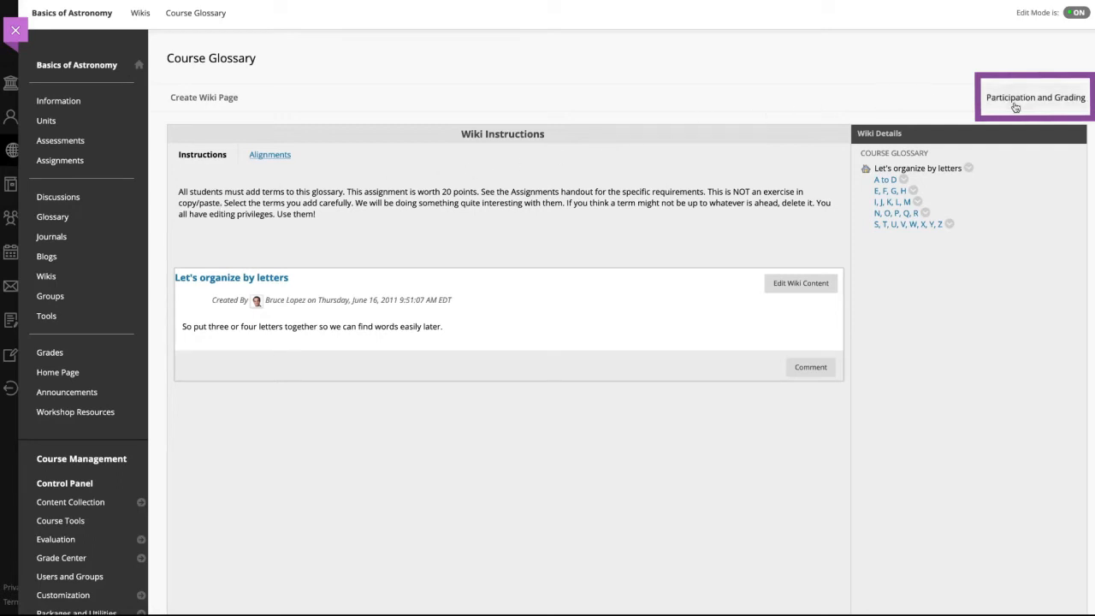
View Course Glossary's Participation Summary and expand the All members list.
left_click(1035, 96)
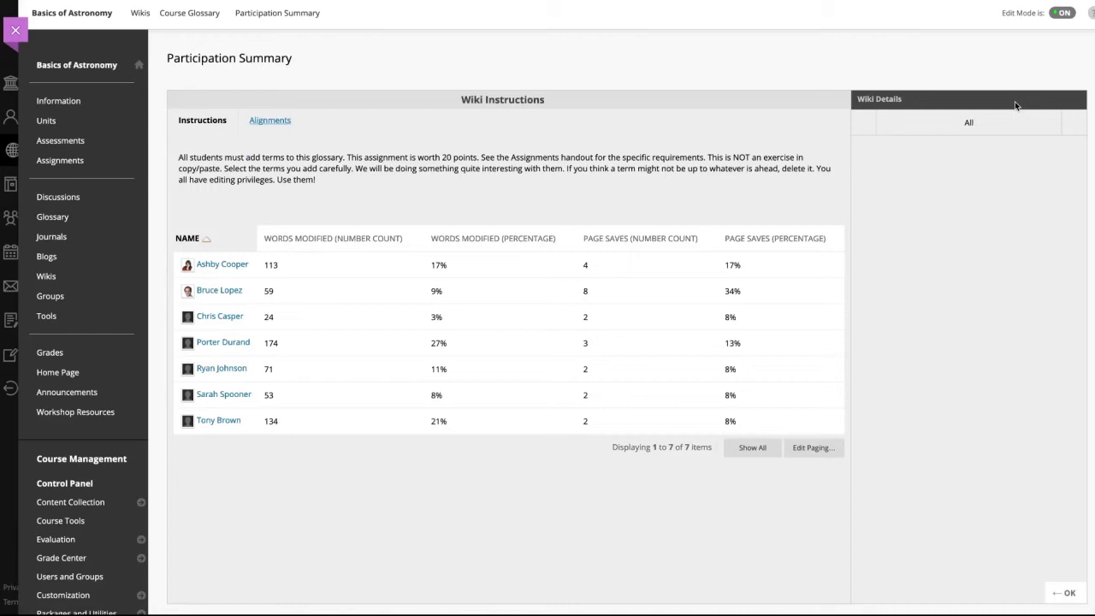
left_click(968, 123)
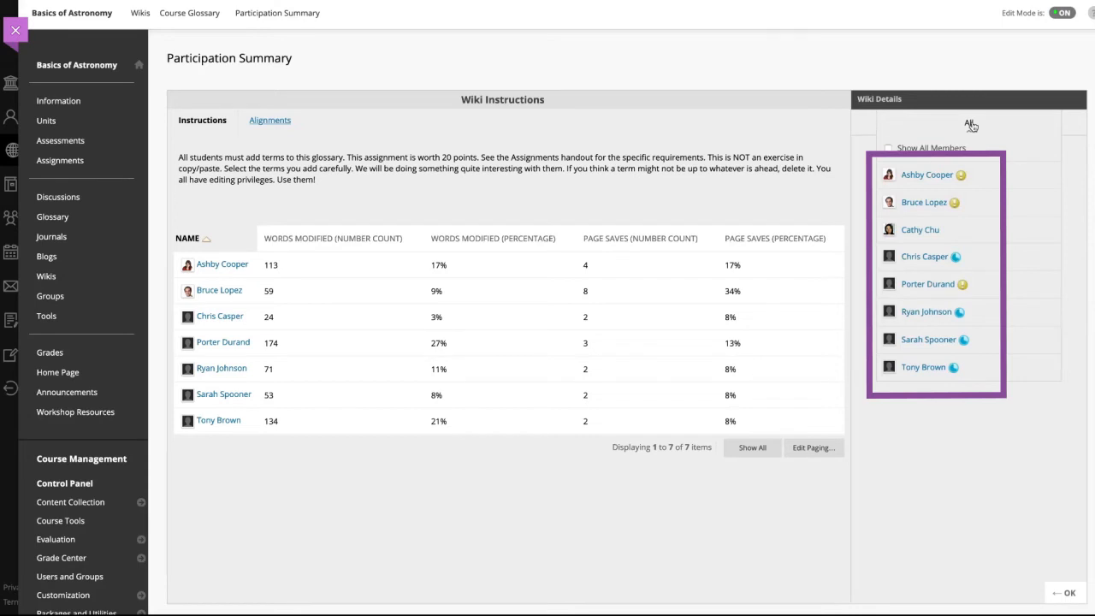
mouse_move(934, 180)
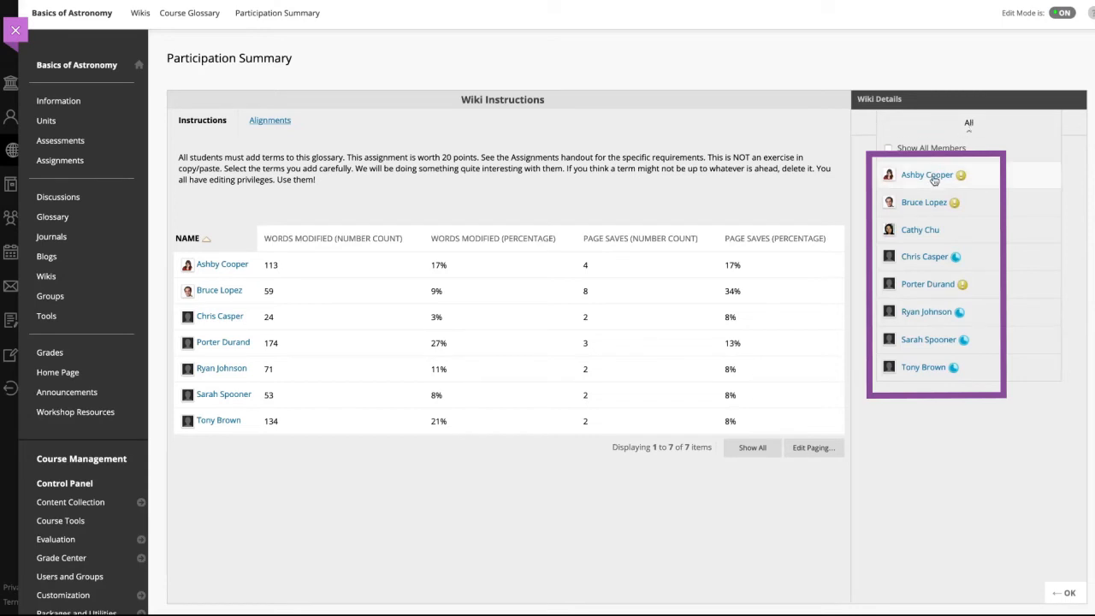
left_click(926, 174)
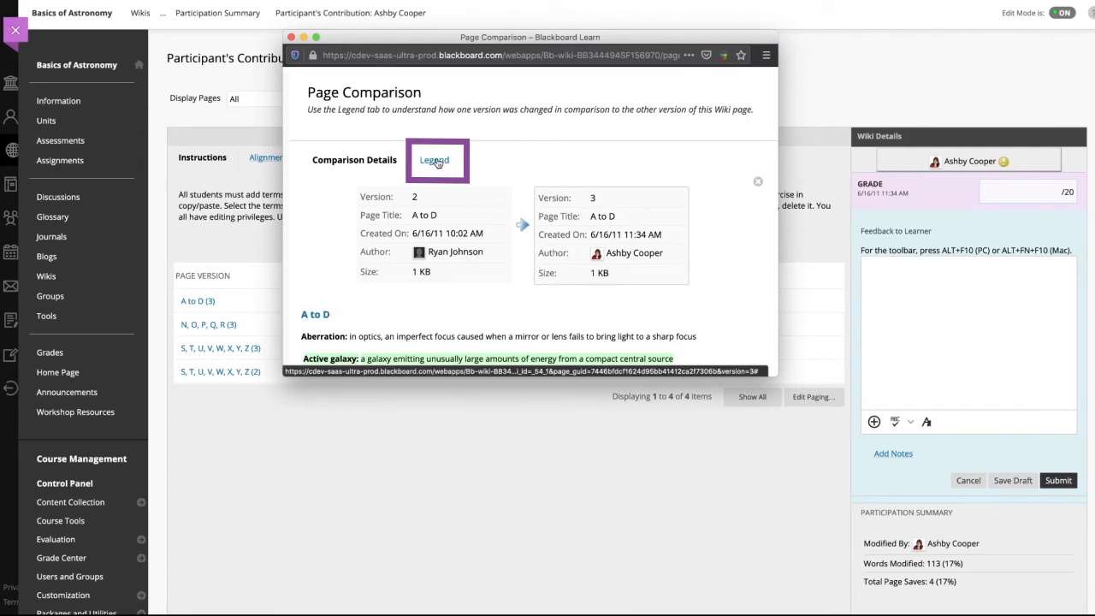
left_click(430, 160)
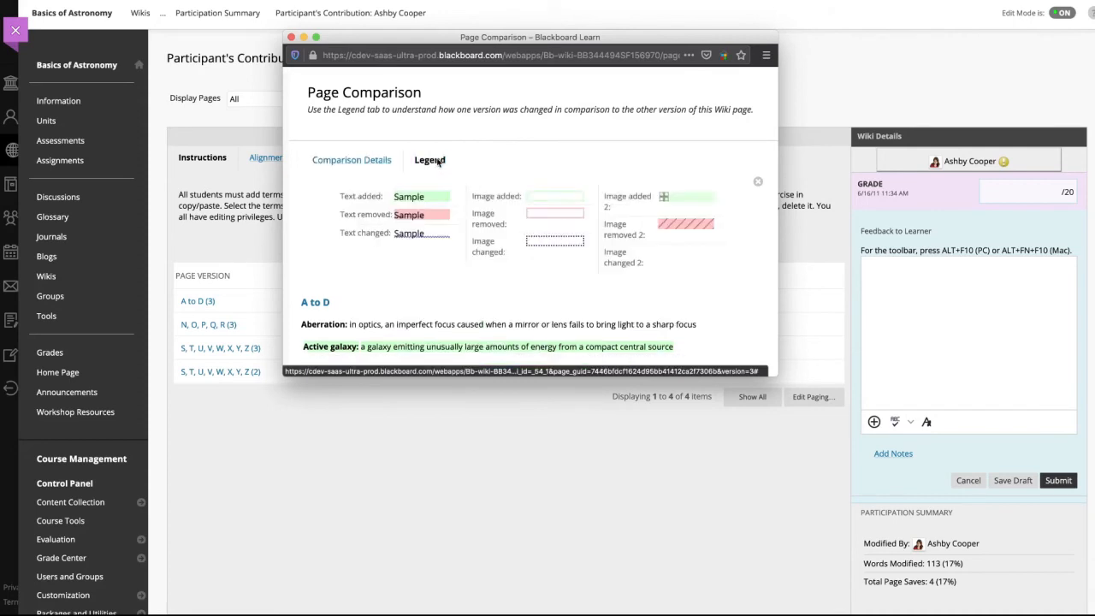
left_click(430, 160)
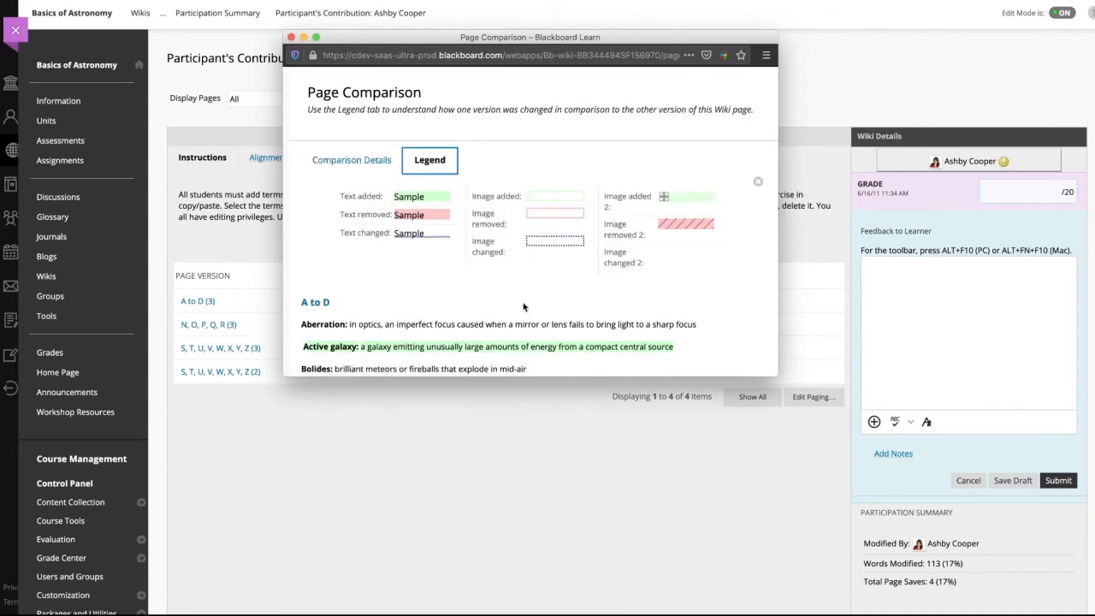
mouse_move(652, 230)
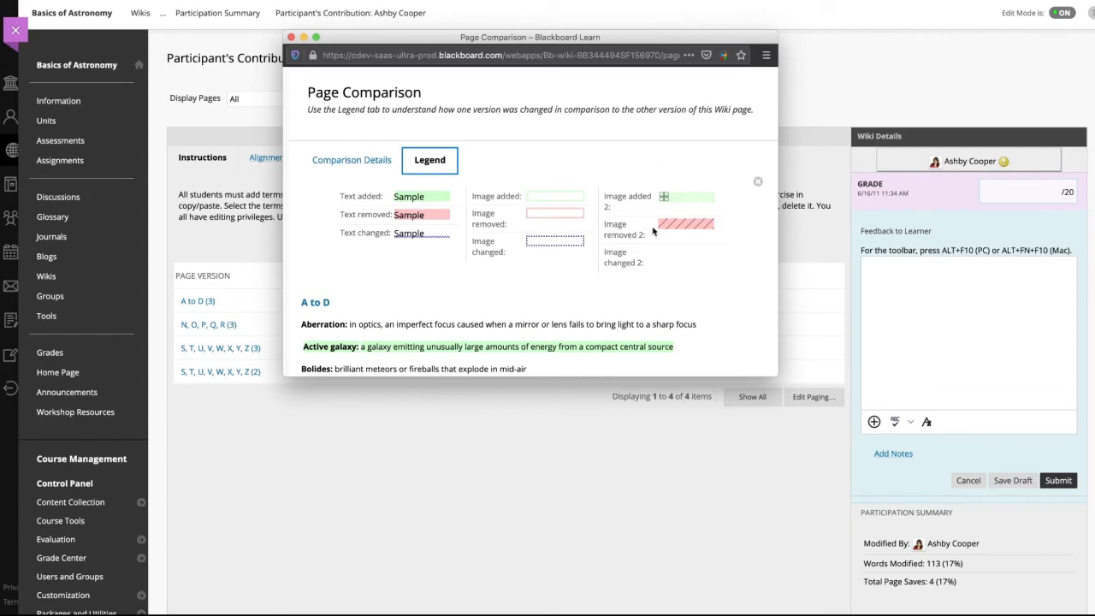
scroll("down", 3)
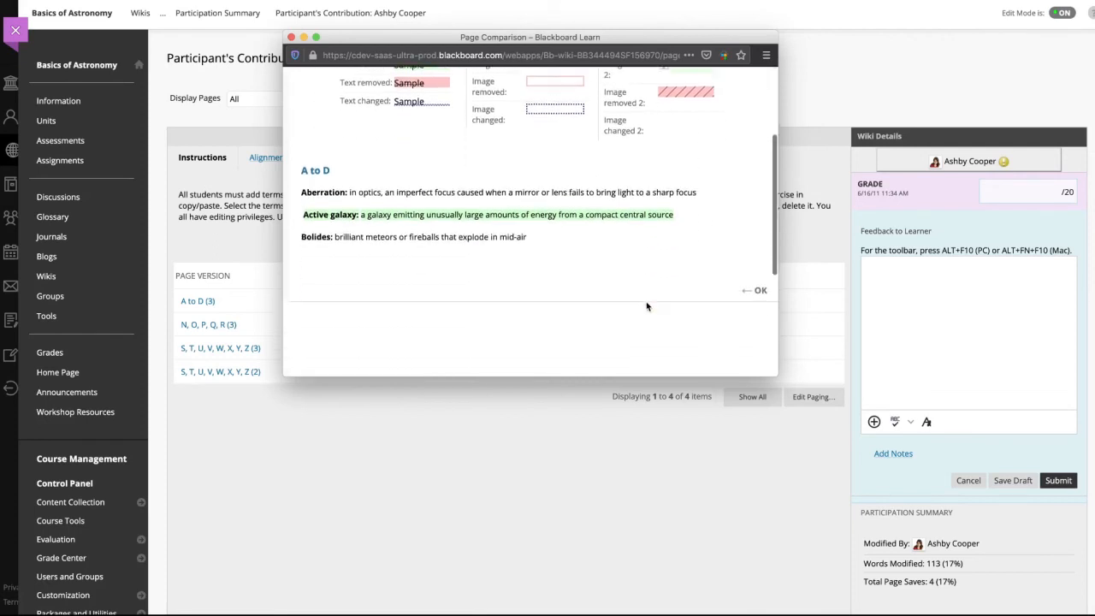
left_click(756, 290)
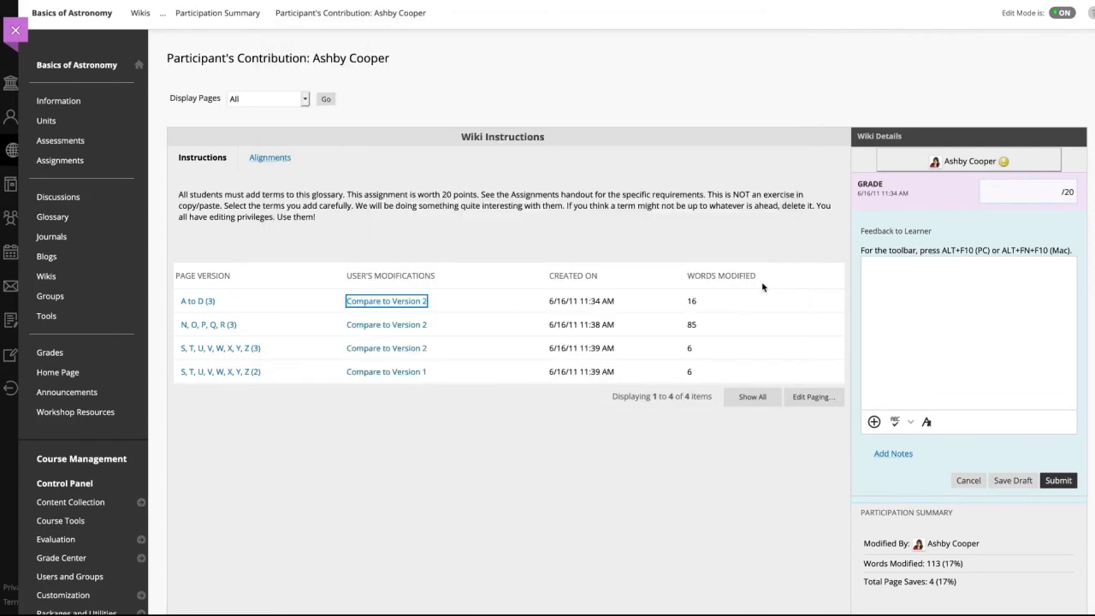
scroll("down", 3)
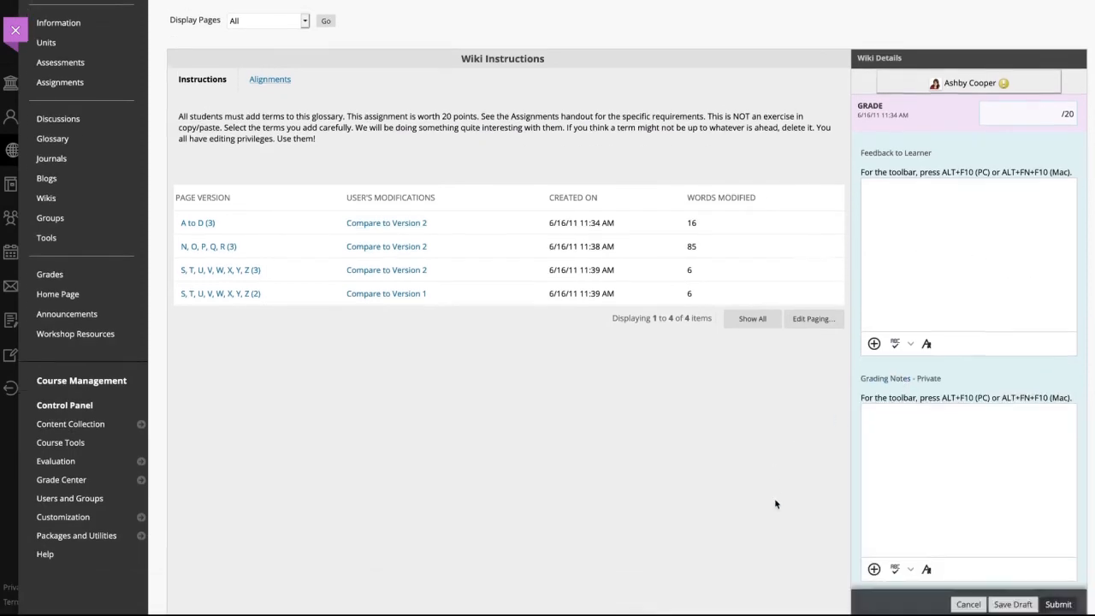
scroll("down", 3)
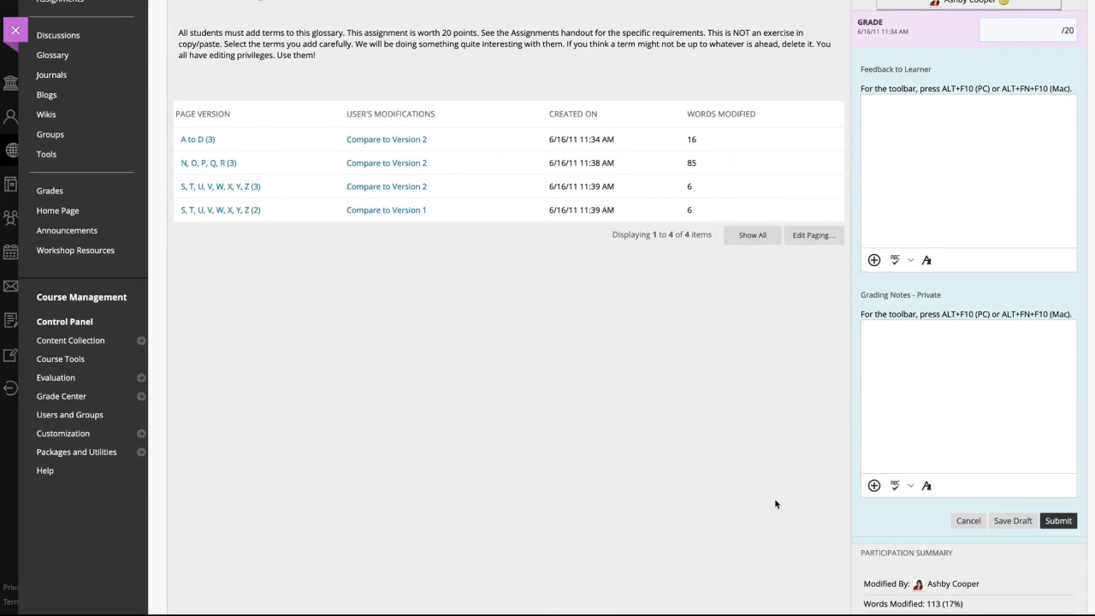
left_click(1026, 30)
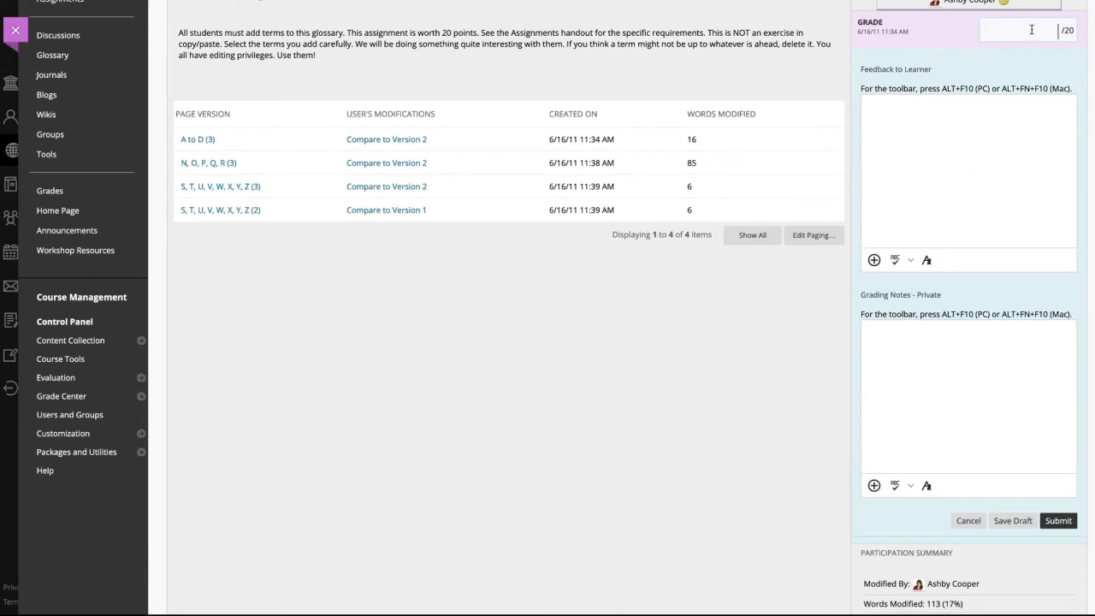
type("18")
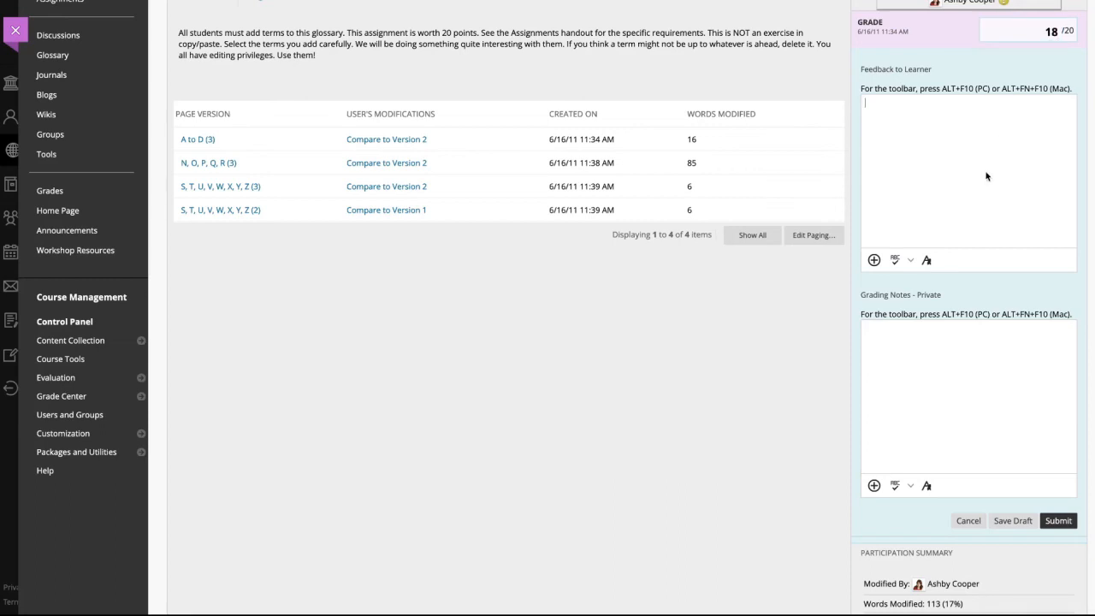
type("Excellent")
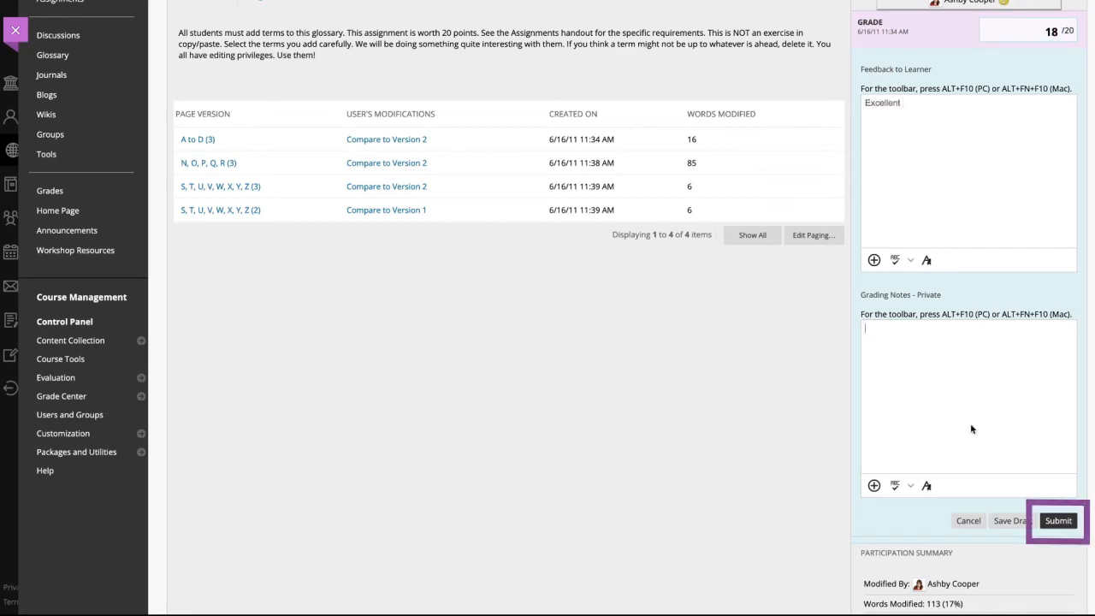
left_click(1058, 520)
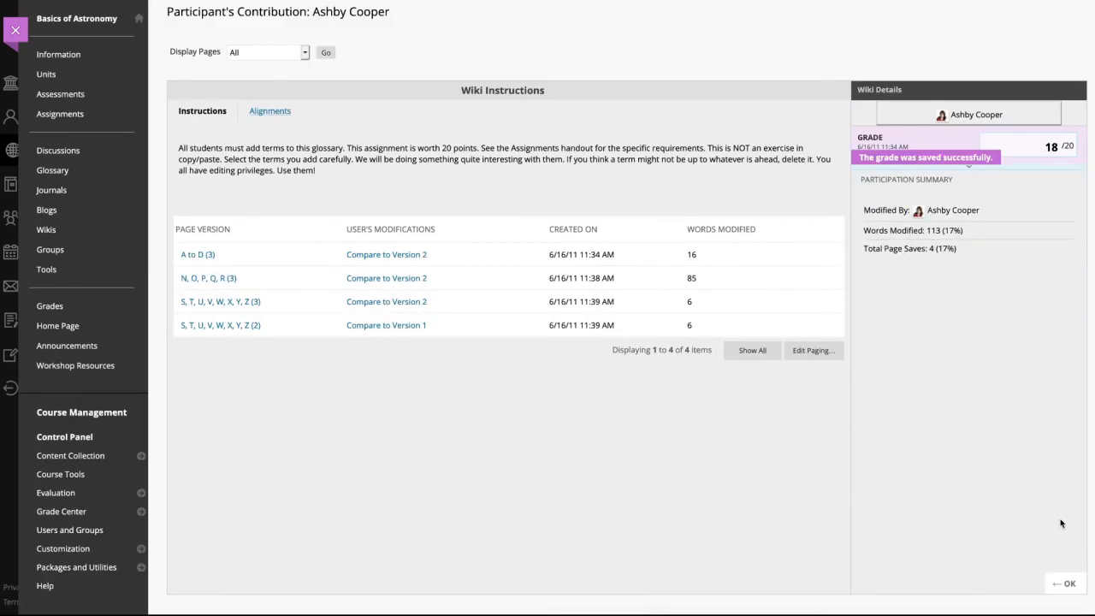
mouse_move(771, 292)
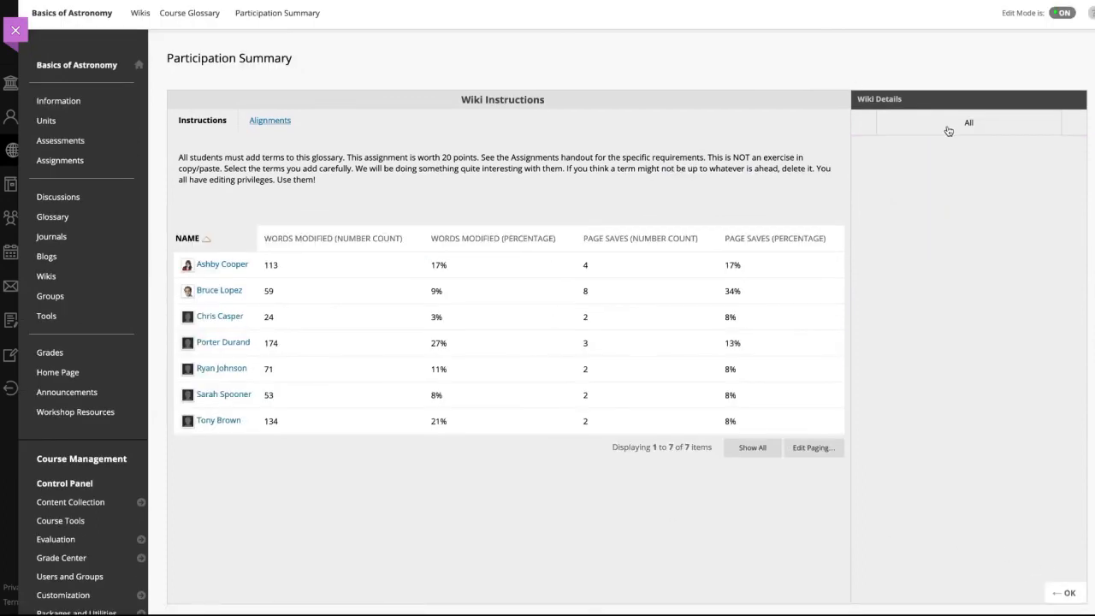
left_click(969, 122)
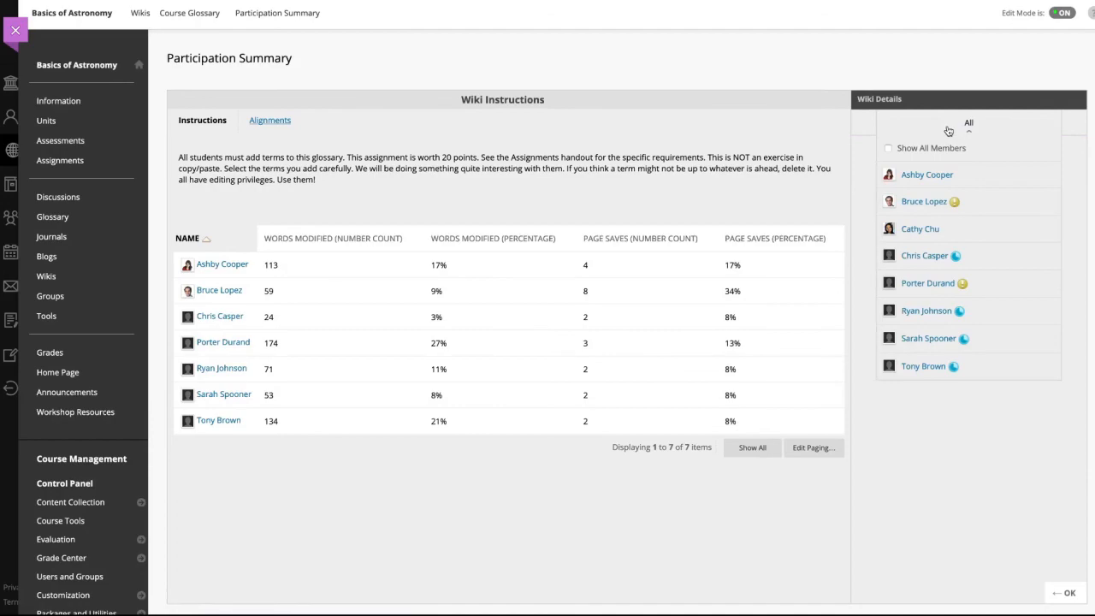